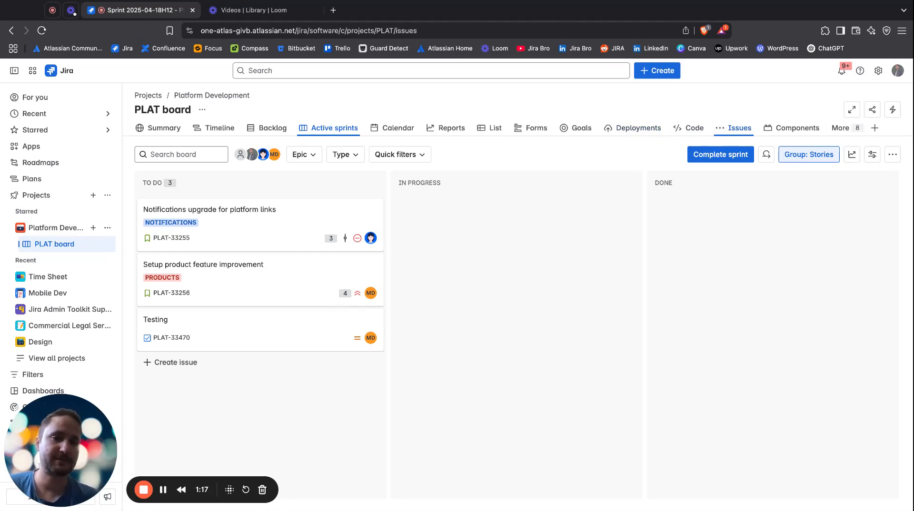
Step: Show the full Platform Development issues list and view the State Test issue (PLAT-33471)
{"action": "left_click", "coordinate": [739, 127]}
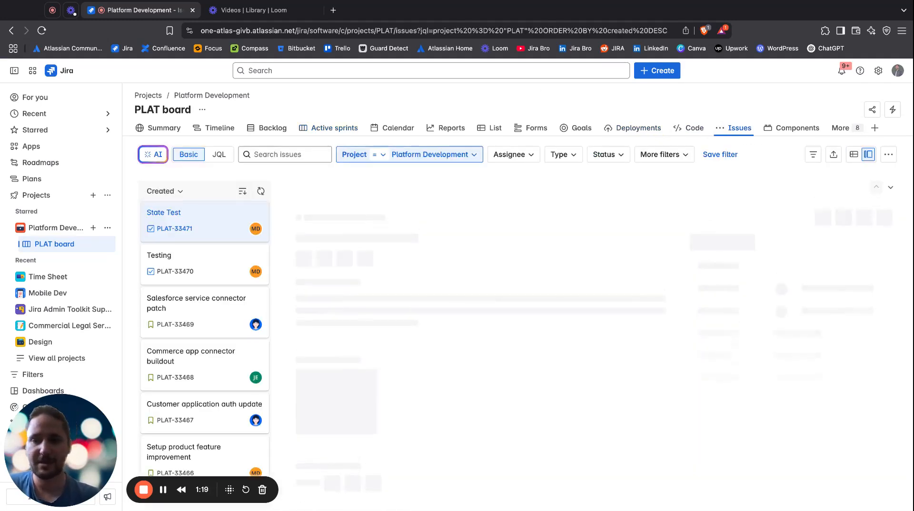
{"action": "left_click", "coordinate": [164, 212]}
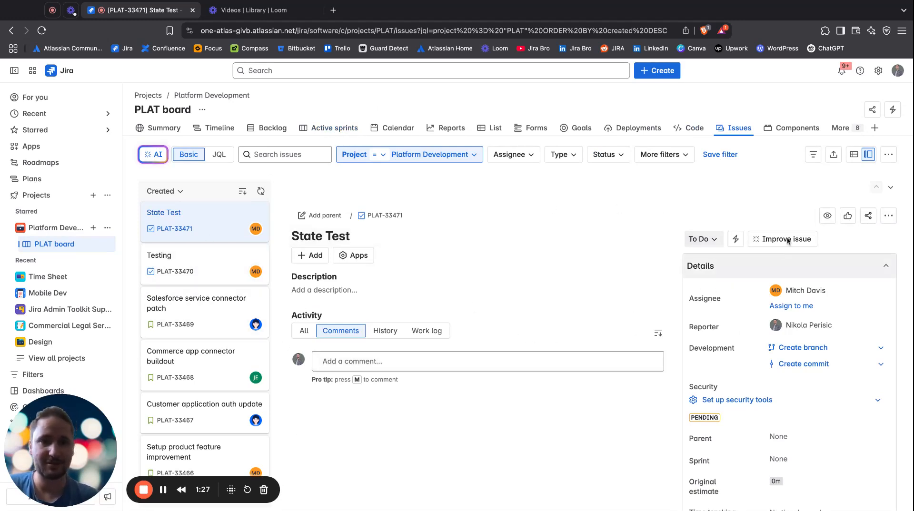
{"action": "mouse_move", "coordinate": [664, 169]}
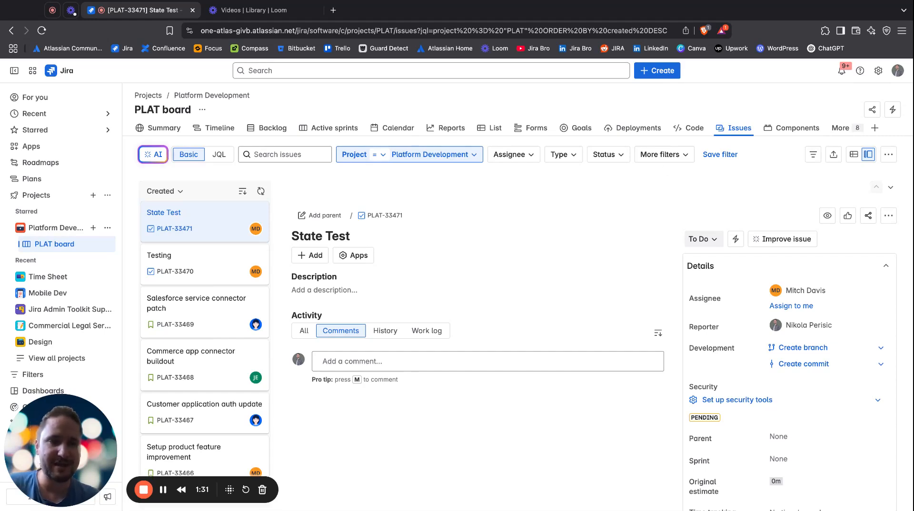
{"action": "mouse_move", "coordinate": [842, 146]}
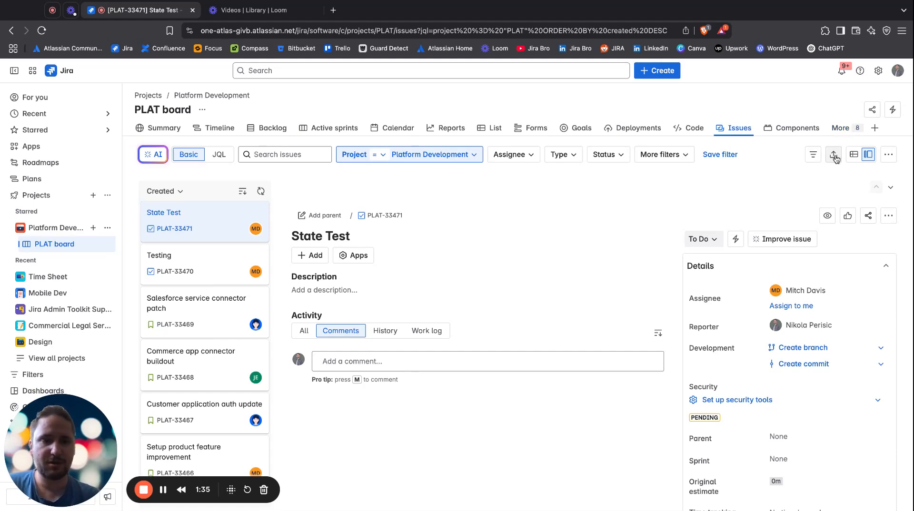
{"action": "mouse_move", "coordinate": [822, 183]}
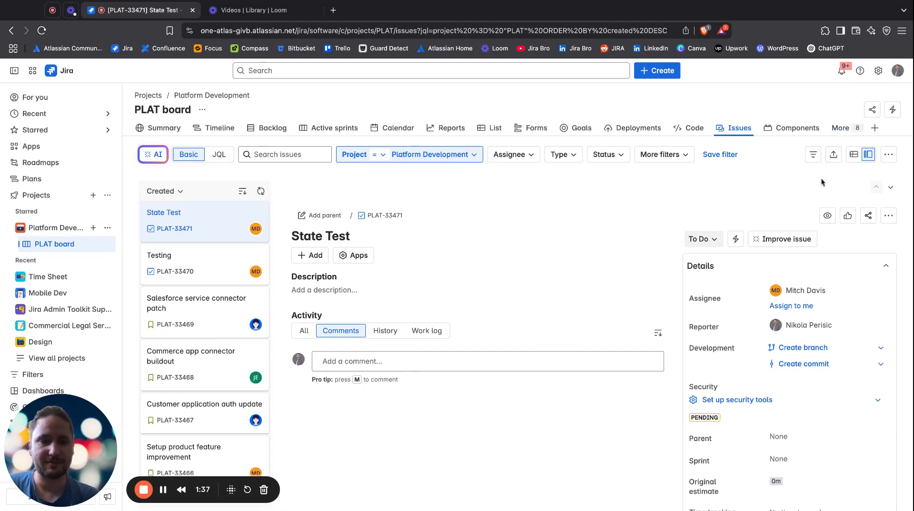
{"action": "mouse_move", "coordinate": [853, 154]}
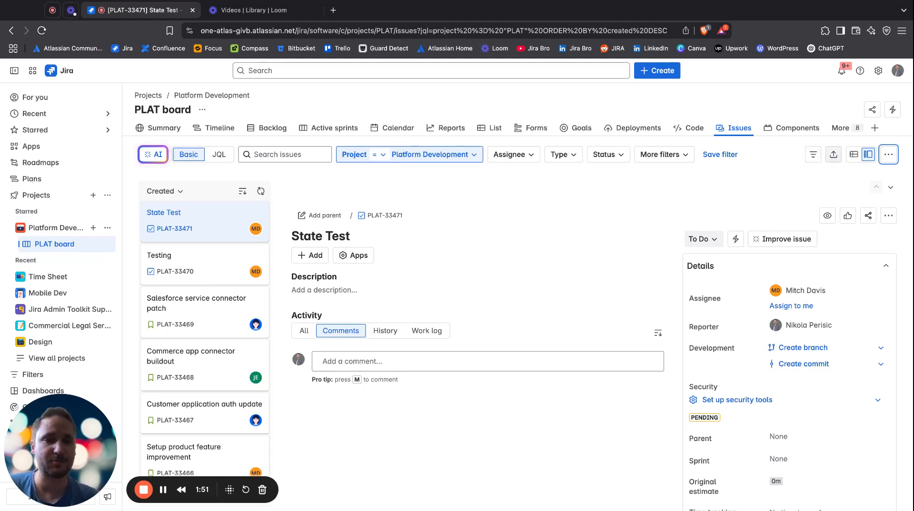
Step: Bring up the issue export options to export the list as CSV (all fields)
{"action": "left_click", "coordinate": [833, 154]}
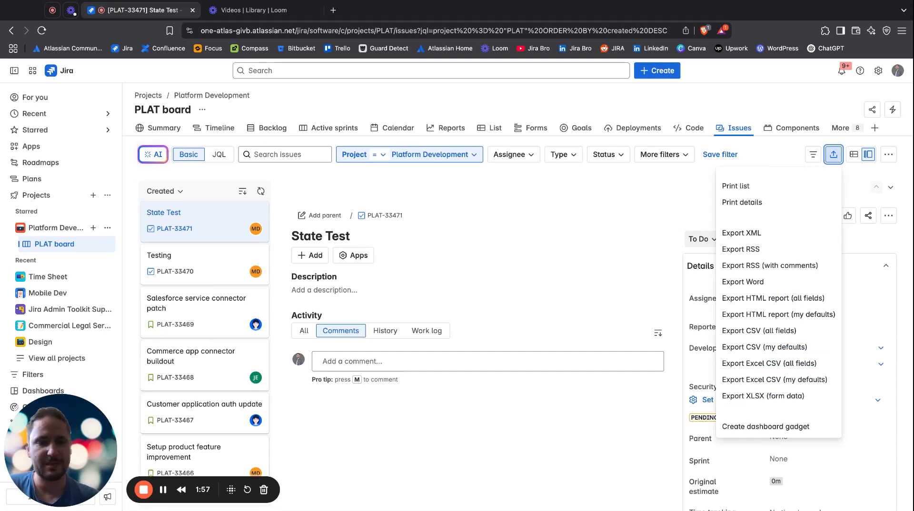
{"action": "mouse_move", "coordinate": [764, 346]}
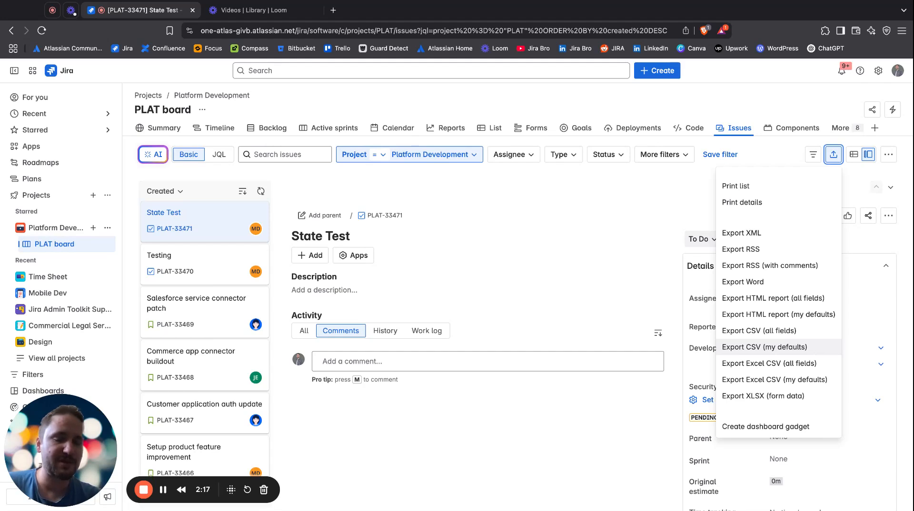
{"action": "mouse_move", "coordinate": [759, 330]}
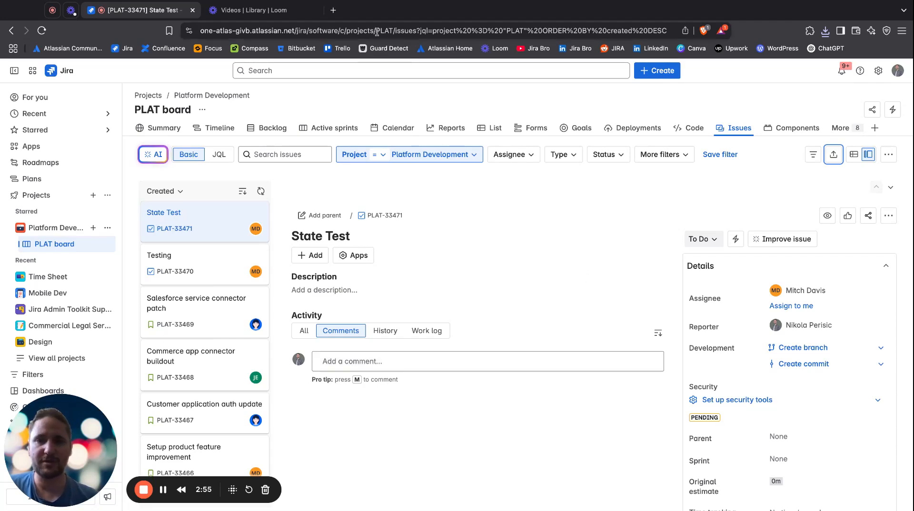
{"action": "mouse_move", "coordinate": [332, 9]}
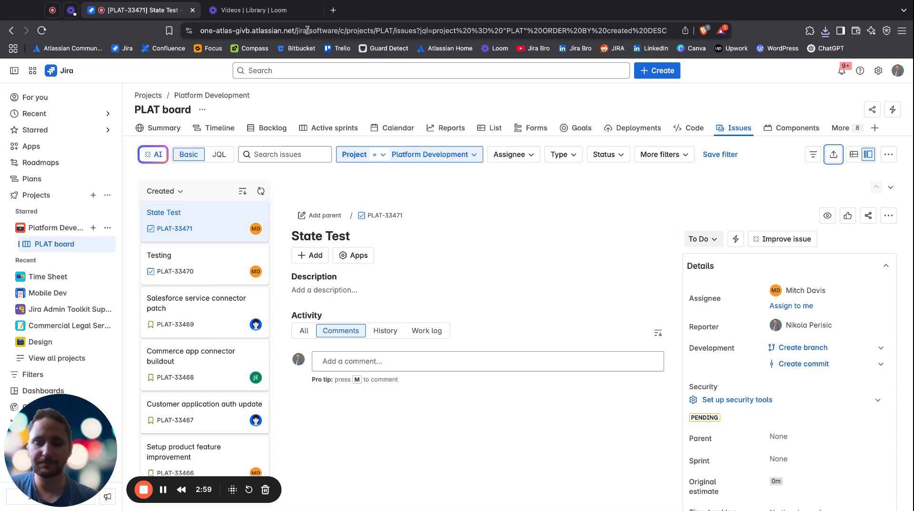
Step: Search 'google drive' and go to Google Drive's My Drive
{"action": "type", "text": "google dr"}
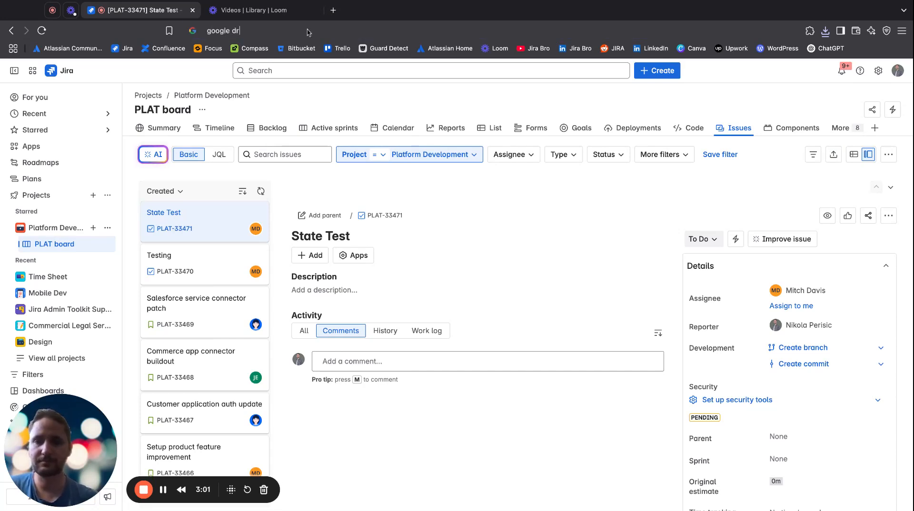
{"action": "type", "text": "ive"}
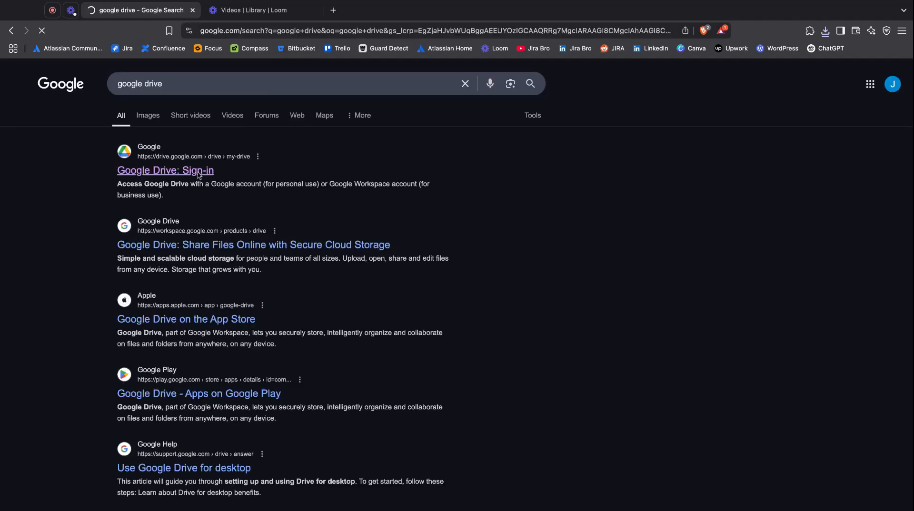
{"action": "left_click", "coordinate": [164, 170]}
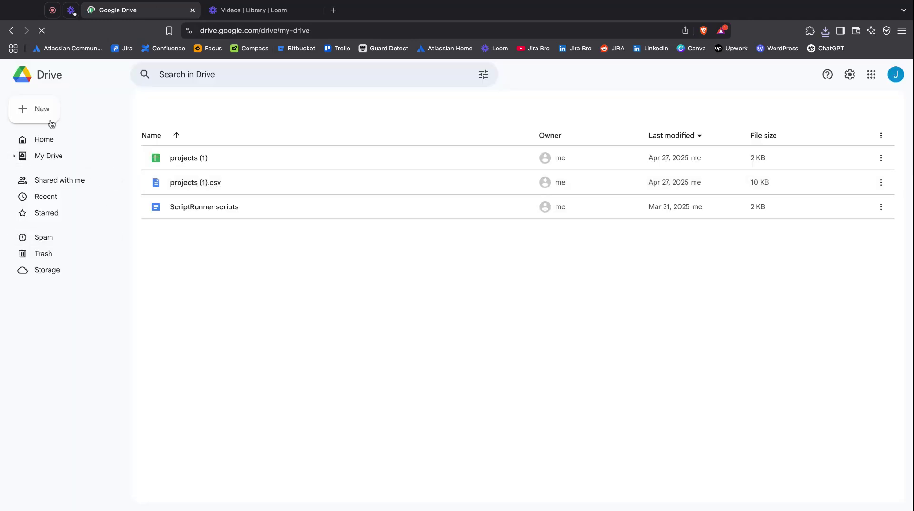
Step: Upload Jira.csv to My Drive and preview the uploaded file
{"action": "left_click", "coordinate": [48, 155]}
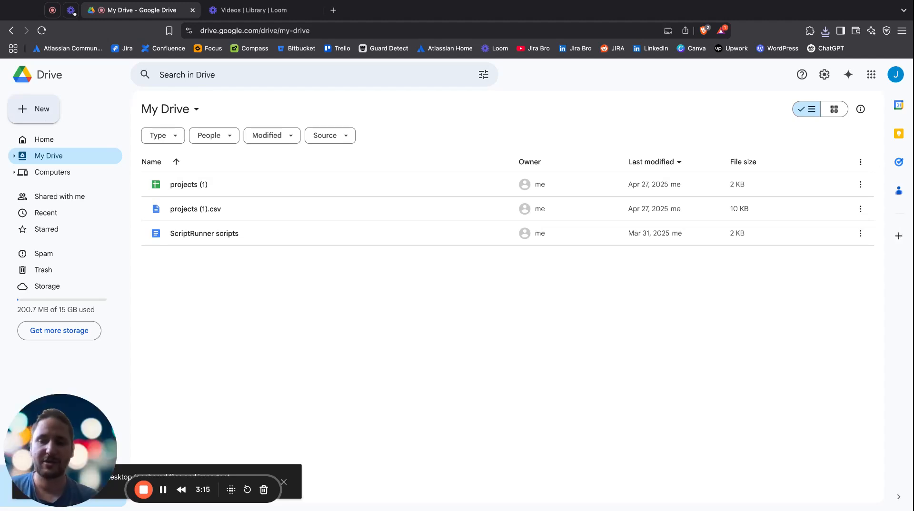
{"action": "left_click", "coordinate": [35, 109]}
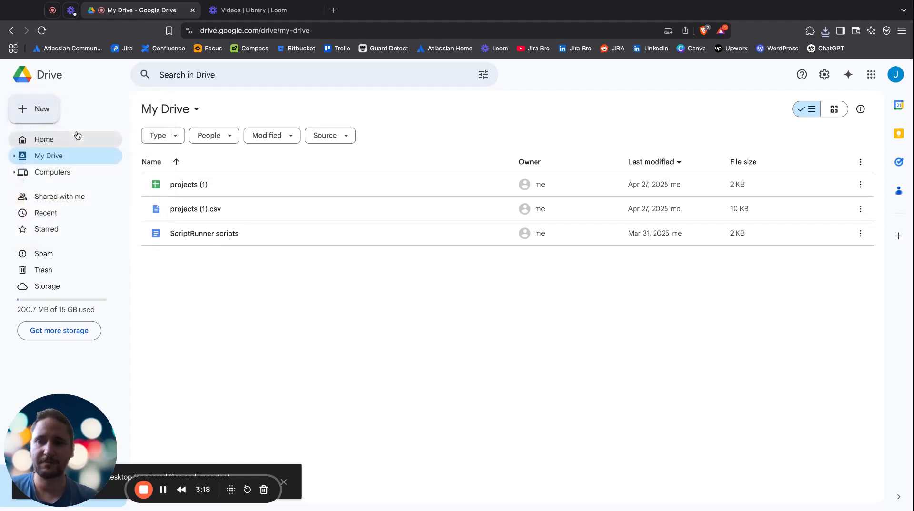
{"action": "mouse_move", "coordinate": [309, 229]}
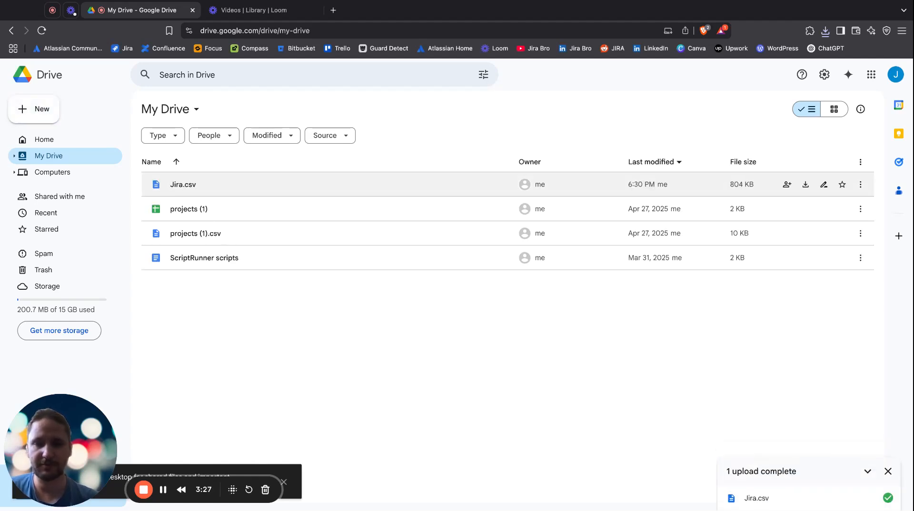
{"action": "left_click", "coordinate": [183, 184]}
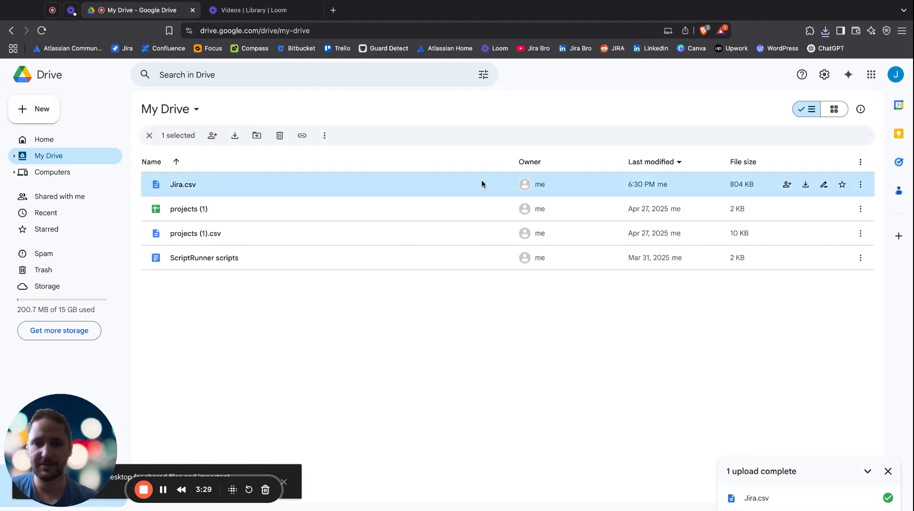
{"action": "double_click", "coordinate": [182, 184]}
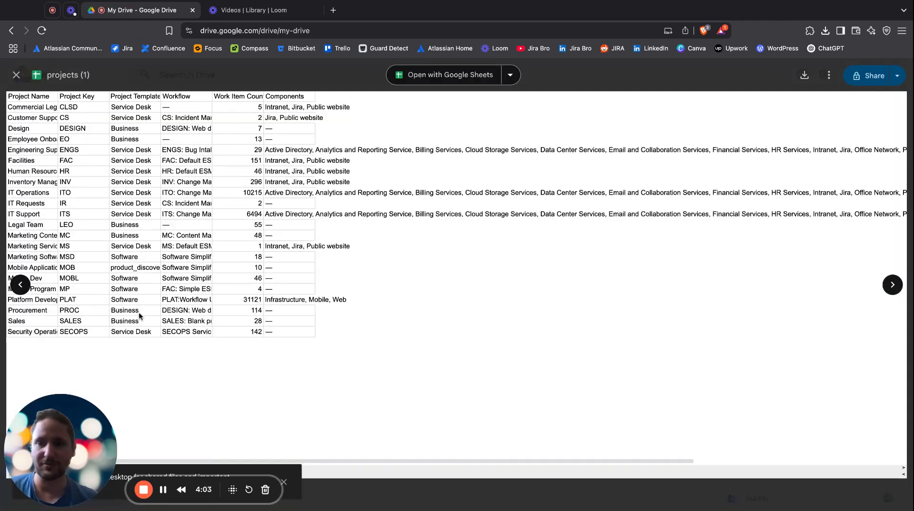
Step: View Jira.csv as a Google Sheets spreadsheet showing the exported issues
{"action": "left_click", "coordinate": [892, 285]}
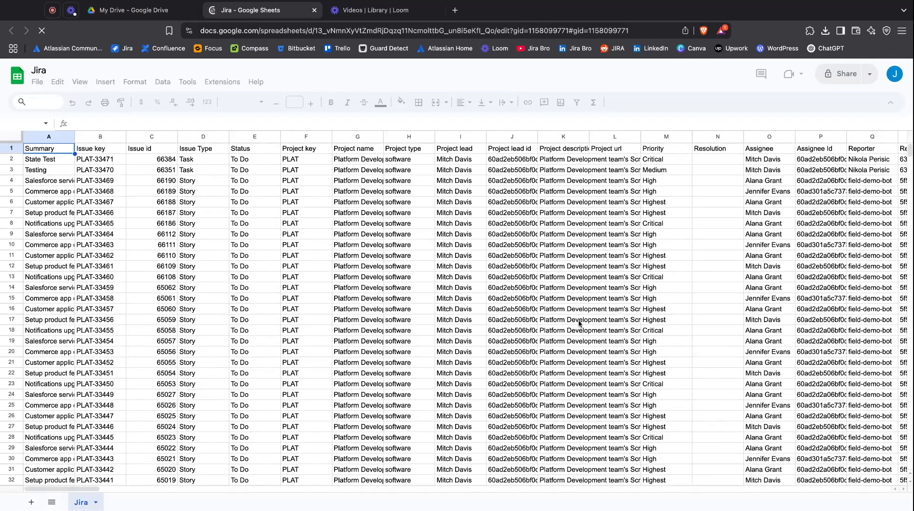
{"action": "scroll", "scroll_direction": "down", "scroll_amount": 3}
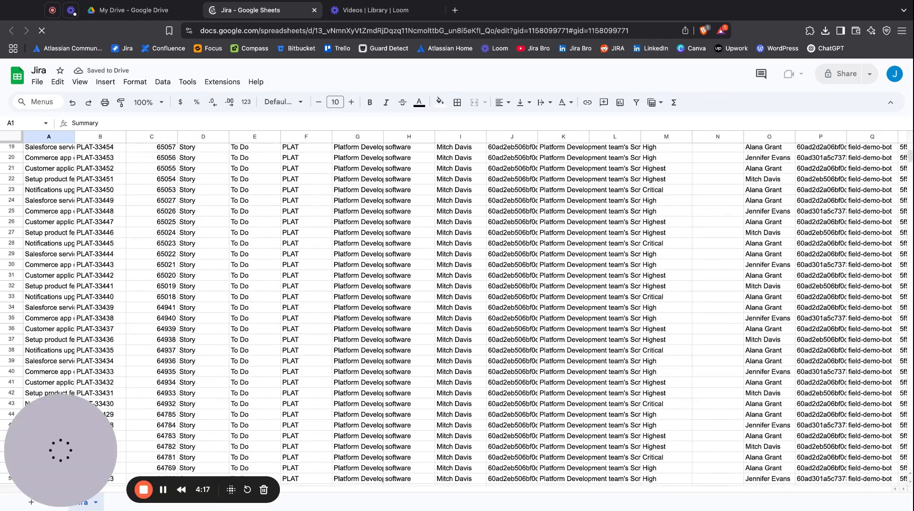
{"action": "scroll", "scroll_direction": "up", "scroll_amount": 3}
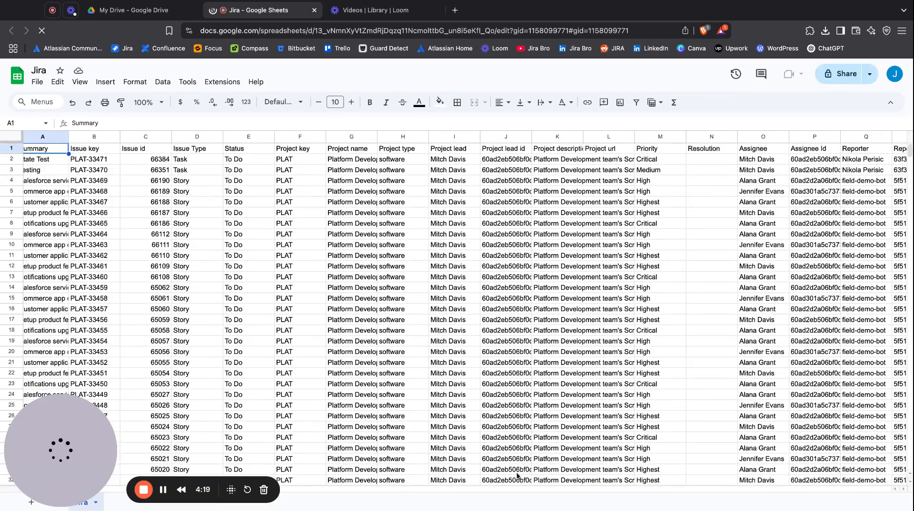
{"action": "scroll", "scroll_direction": "right", "scroll_amount": 3}
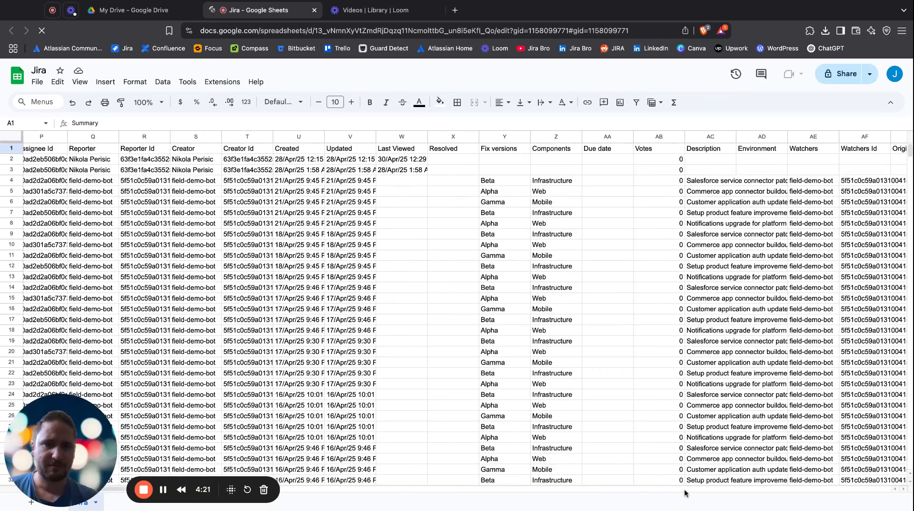
{"action": "scroll", "scroll_direction": "right", "scroll_amount": 3}
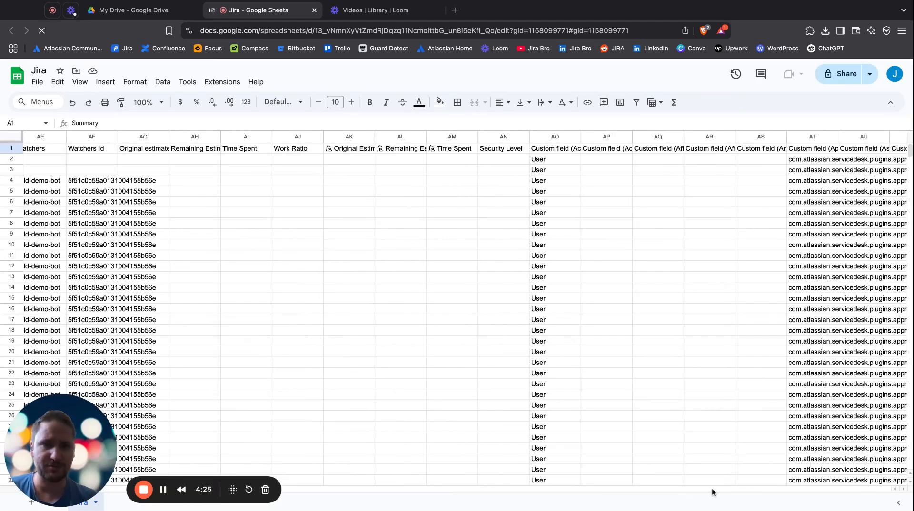
{"action": "mouse_move", "coordinate": [748, 494]}
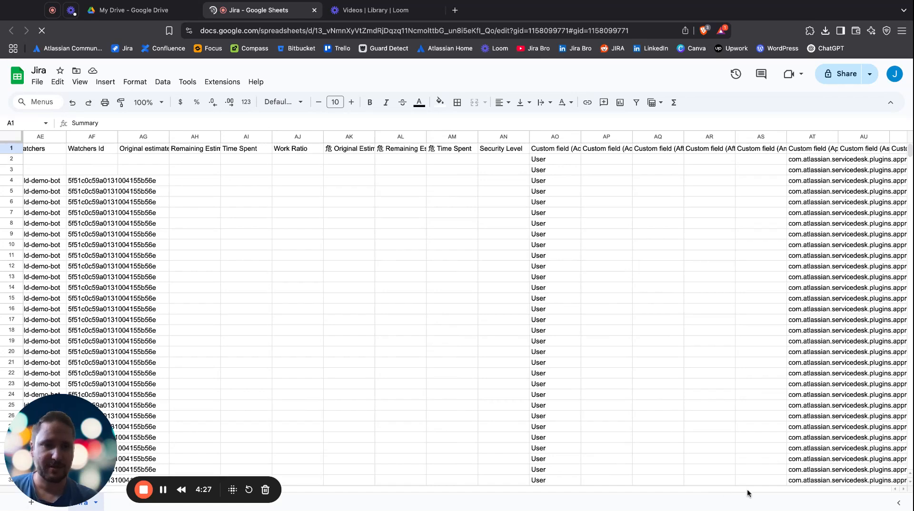
{"action": "scroll", "scroll_direction": "right", "scroll_amount": 3}
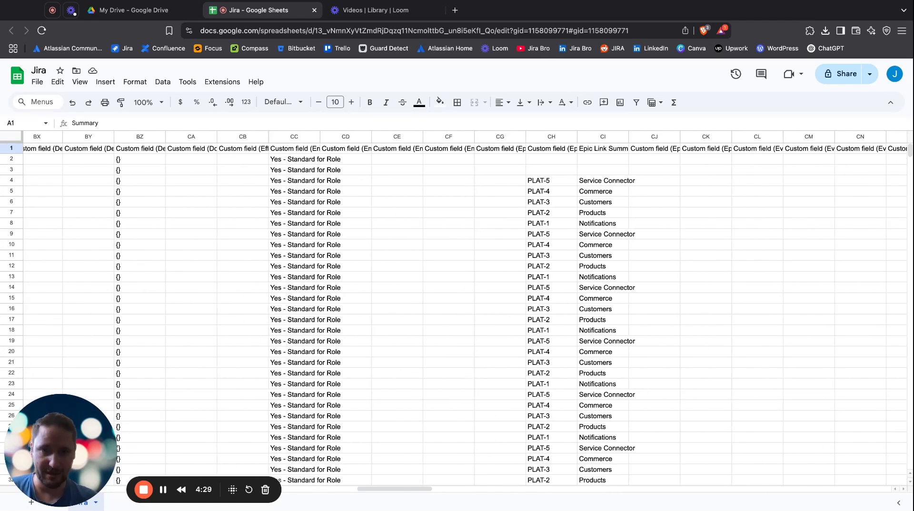
{"action": "mouse_move", "coordinate": [767, 494]}
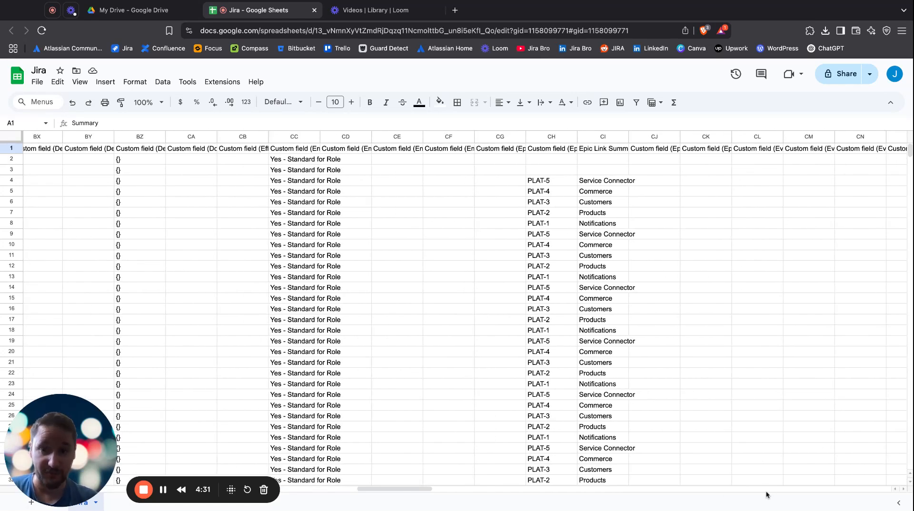